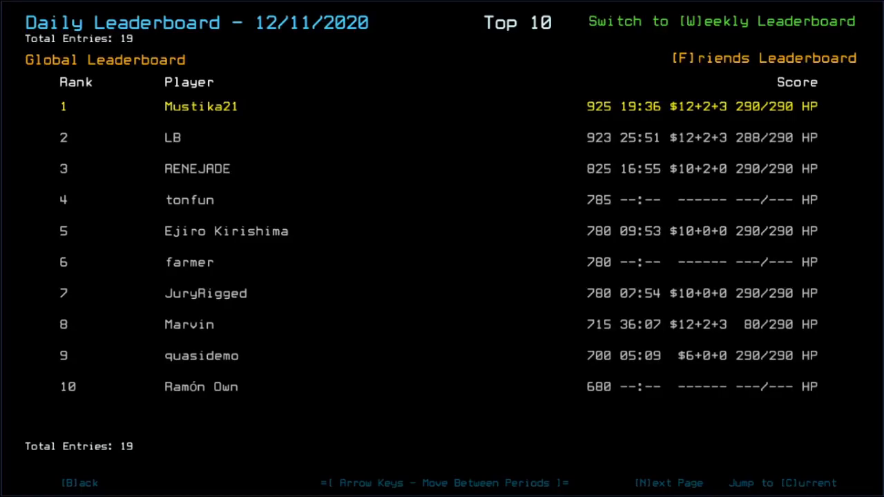
pyautogui.moveTo(445, 91)
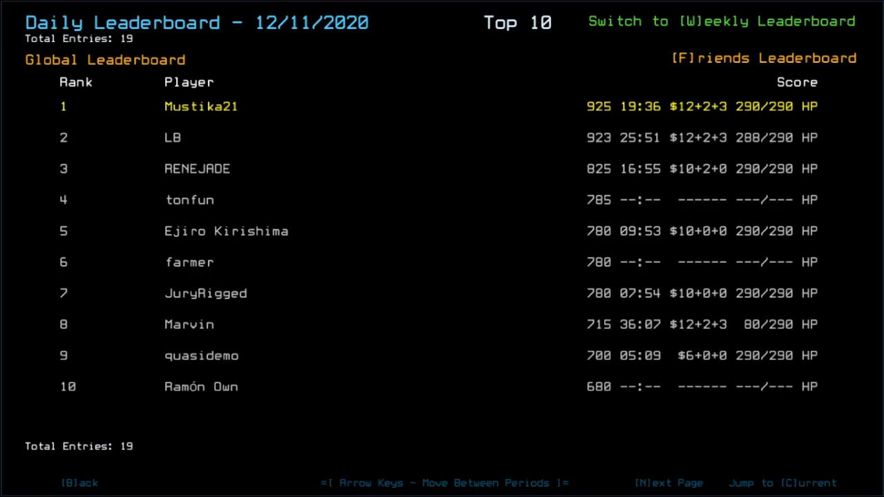
pyautogui.moveTo(287, 168)
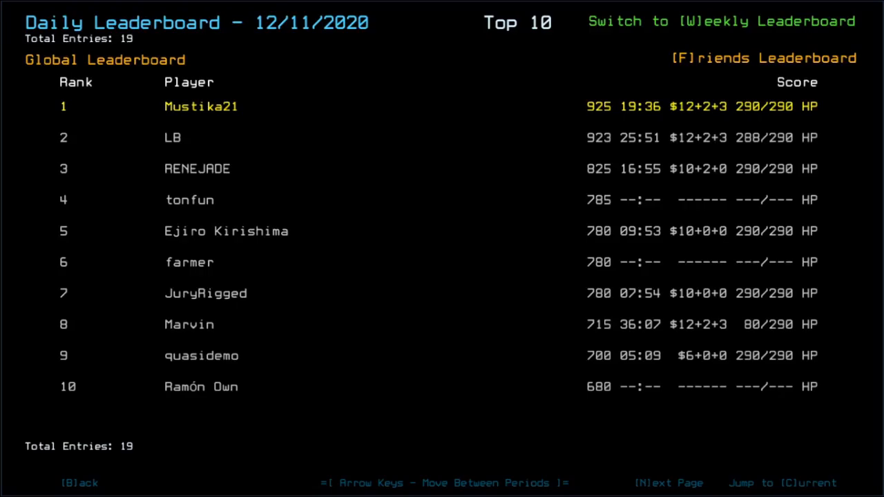
pyautogui.moveTo(210, 293)
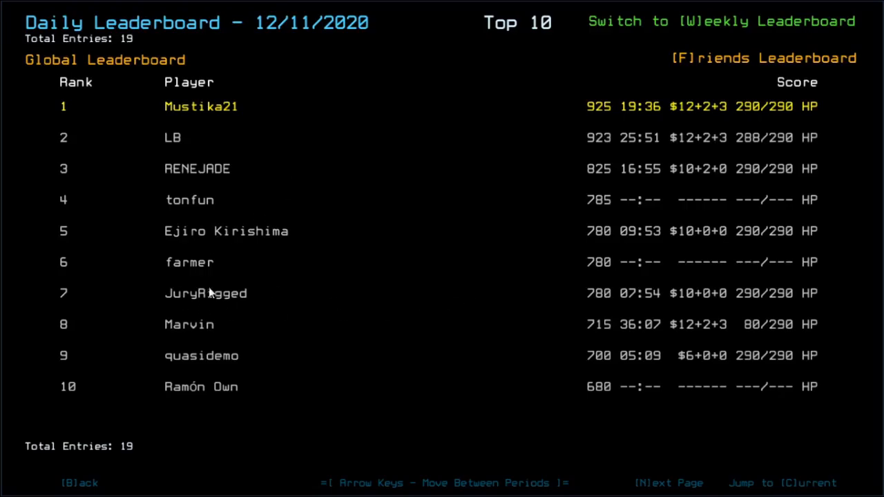
pyautogui.moveTo(358, 118)
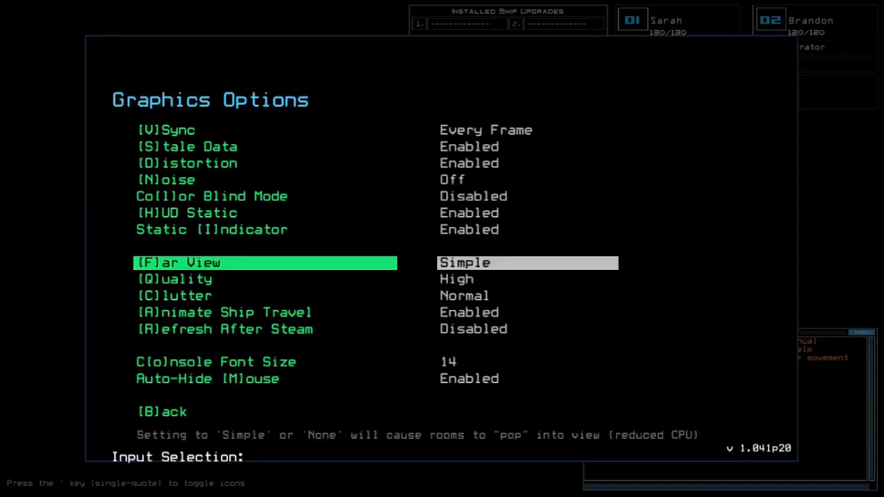
# - Set Far View to Simple in Graphics Options and return to the docked drone camera view
pyautogui.click(163, 412)
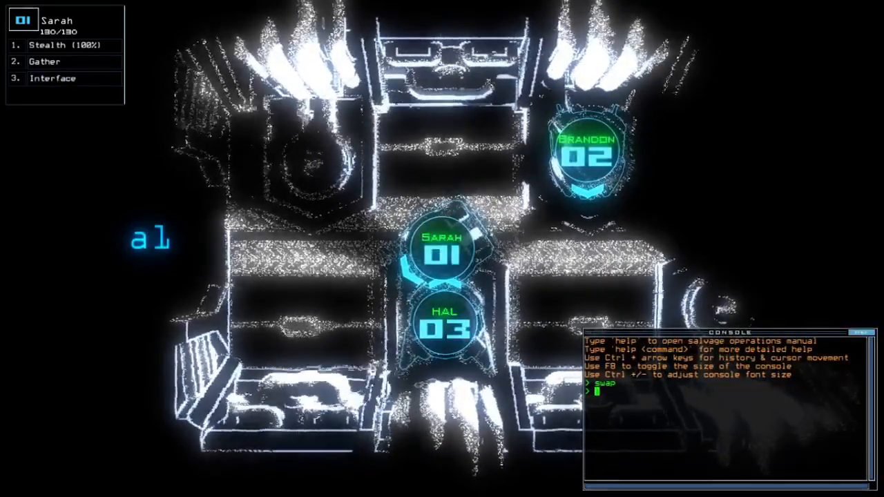
# - Check the schematic and derelict status (Salvage A, medium hull, capacity 145), then return to camera view
pyautogui.press('enter')
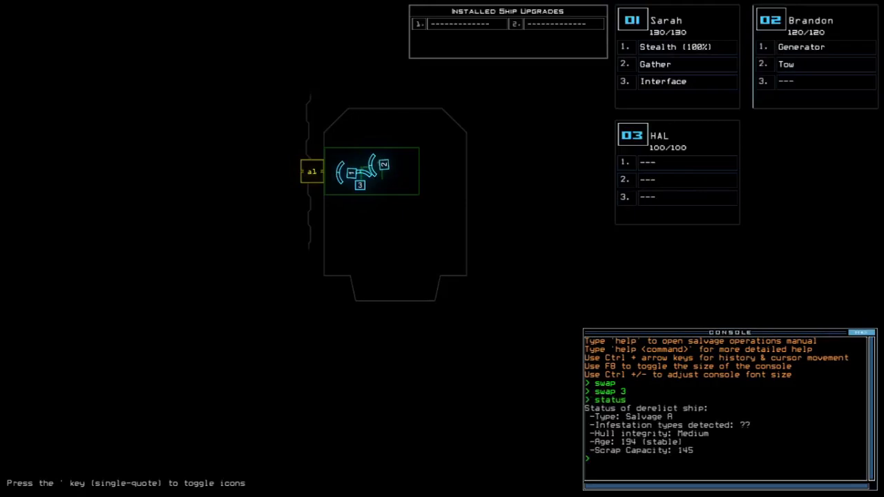
pyautogui.moveTo(596, 469)
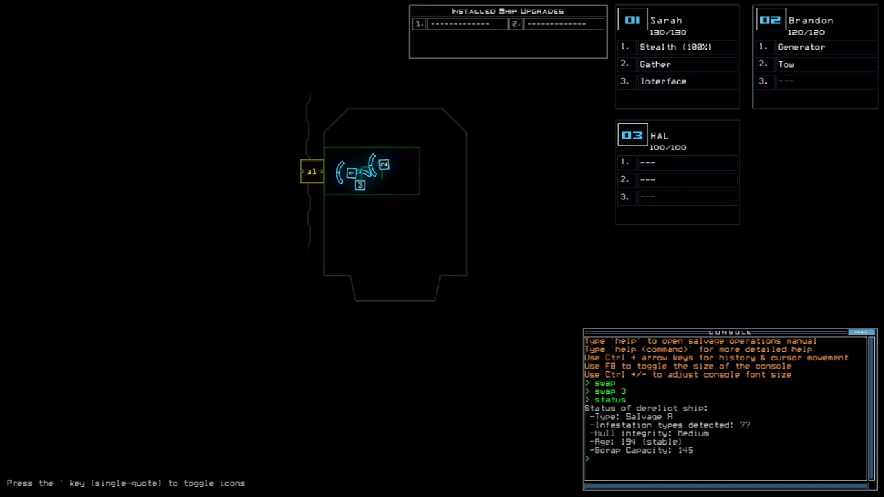
pyautogui.press("'")
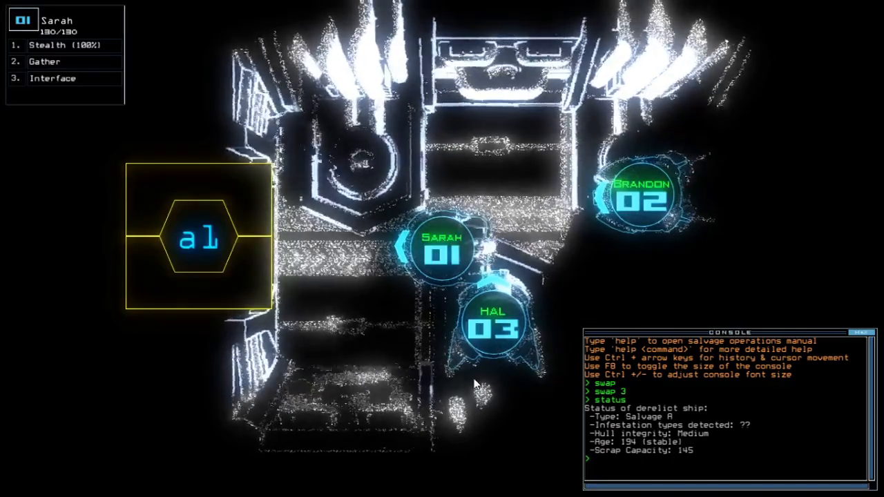
# - Send the drones out to gather scrap, re-dock at airlock a3 and close the doors behind them
pyautogui.write('go')
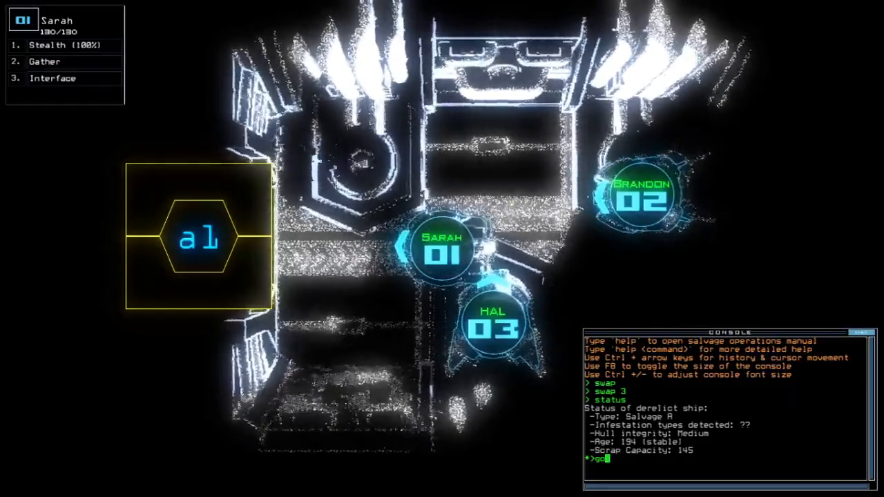
pyautogui.press('enter')
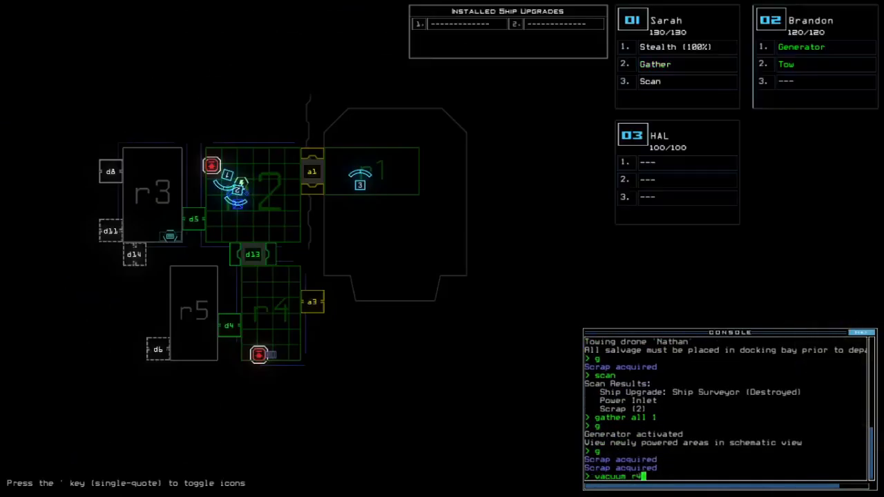
pyautogui.press('enter')
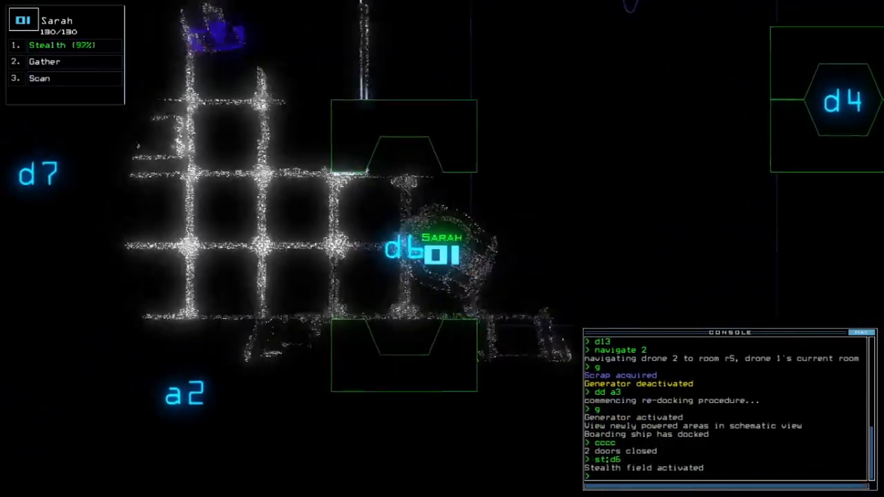
pyautogui.write('c')
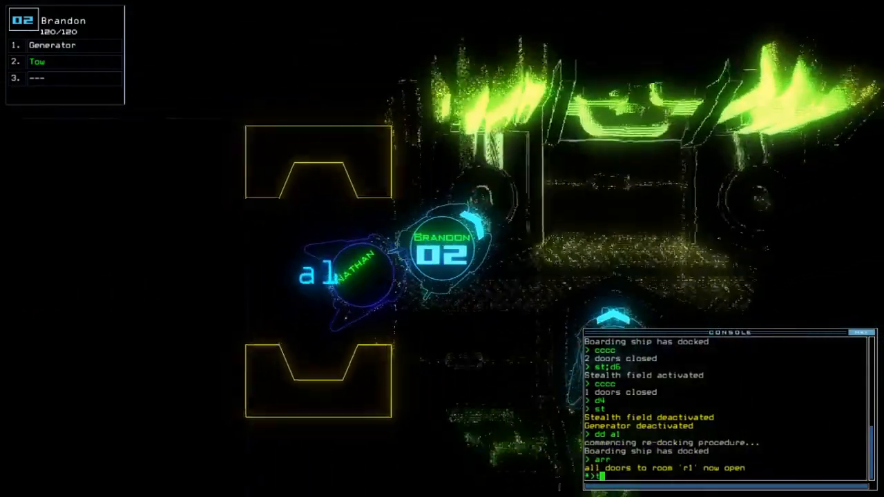
# - Have Brandon tow the derelict drone Nathan from room r1 and swap drones
pyautogui.write('tow')
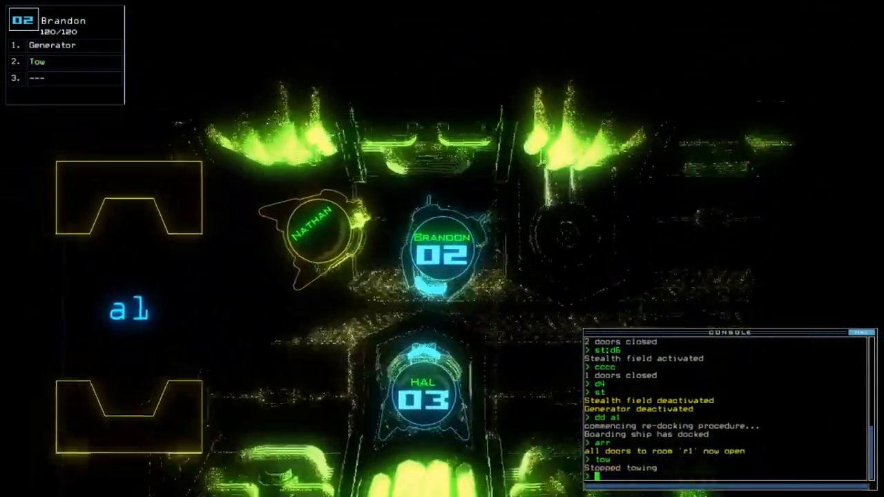
pyautogui.write('swap')
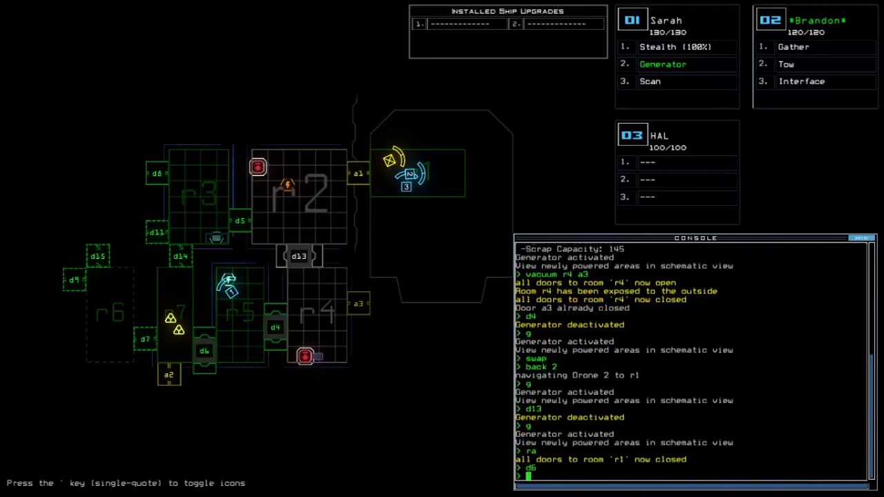
# - Reactivate Sarah's stealth field with the st command near door d6
pyautogui.write('st')
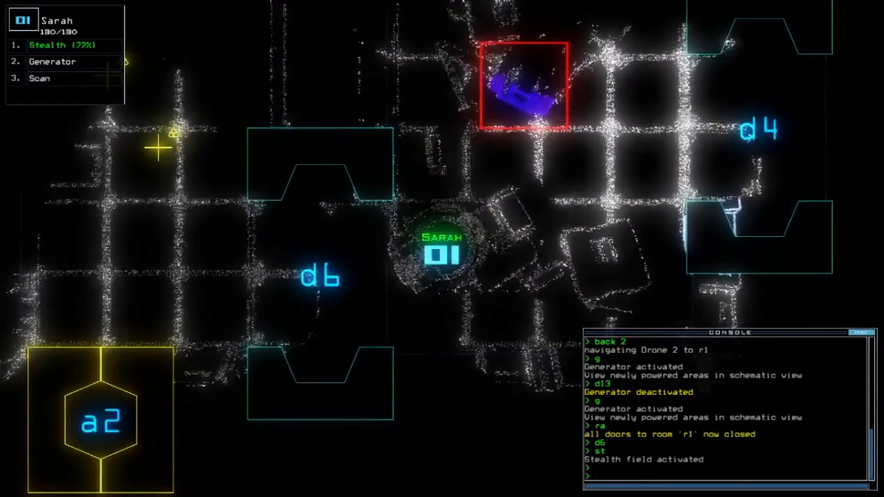
# - Dock the ship at airlock a2 before Sarah deactivates the defenses and gathers scrap
pyautogui.write('dd a2')
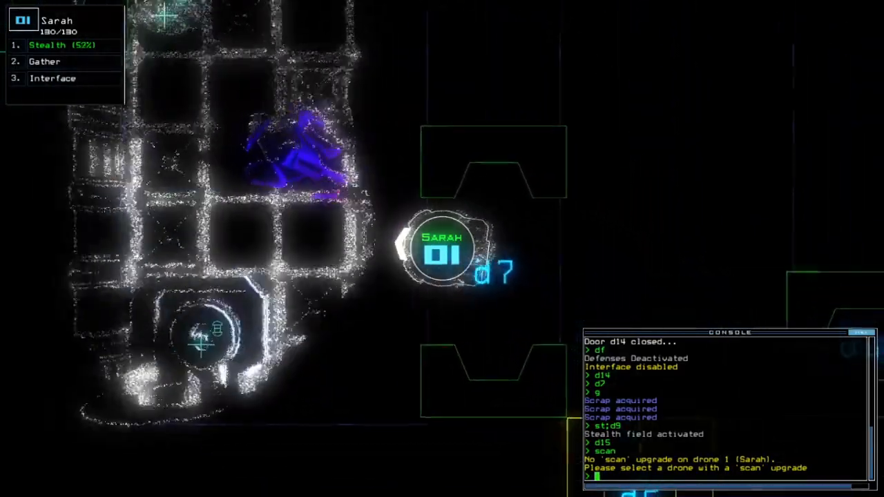
# - Open door d6 so Sarah can reach and gather the scrap near d15
pyautogui.write('d6')
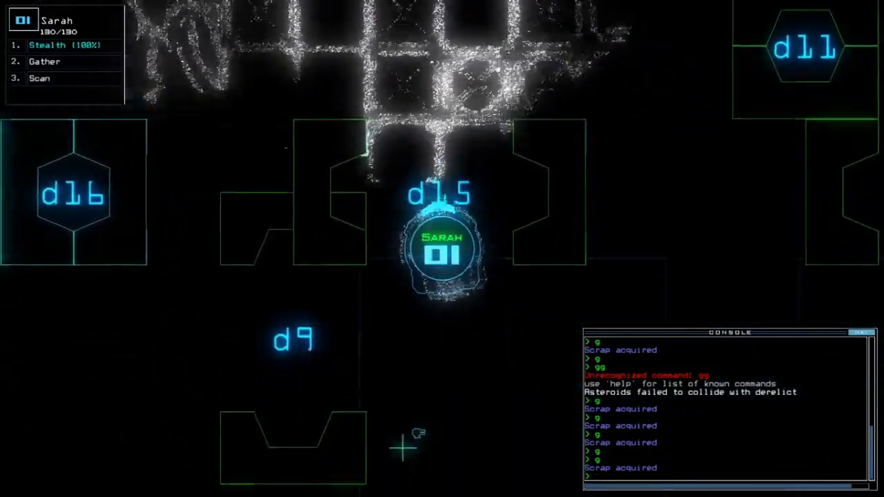
# - Close all four doors with cccc before scanning for the Mouse drone
pyautogui.write('cccc')
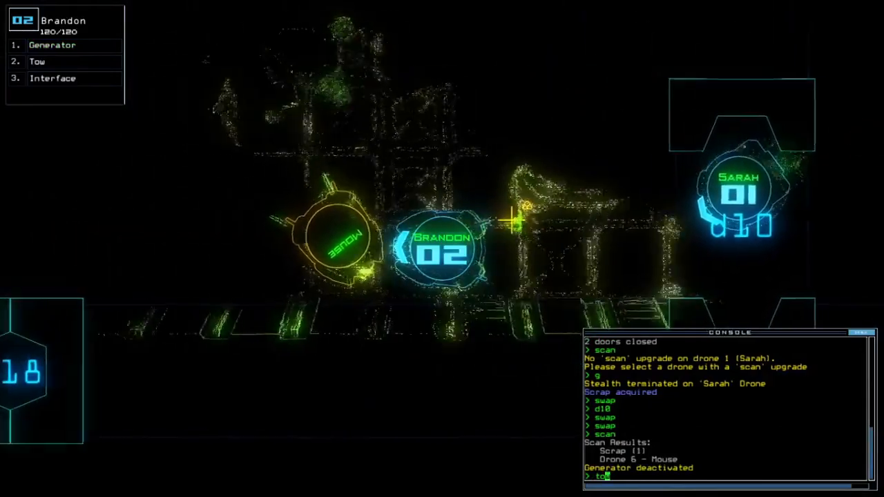
# - Tow Mouse, gather the last scrap and dismiss the 1330-point daily challenge score summary
pyautogui.write('tow')
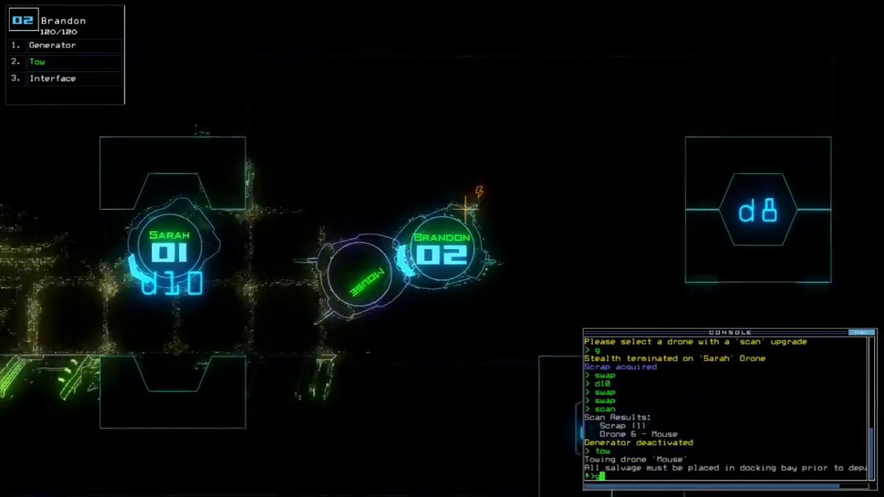
pyautogui.write('g')
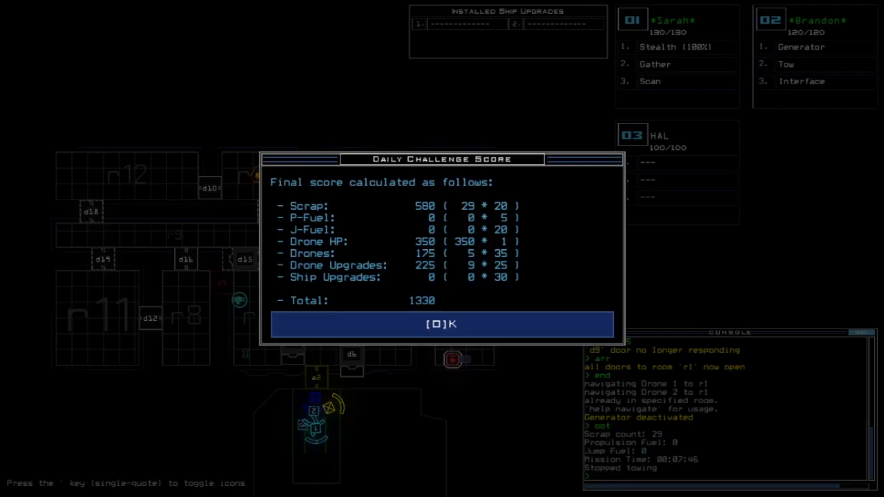
pyautogui.click(442, 323)
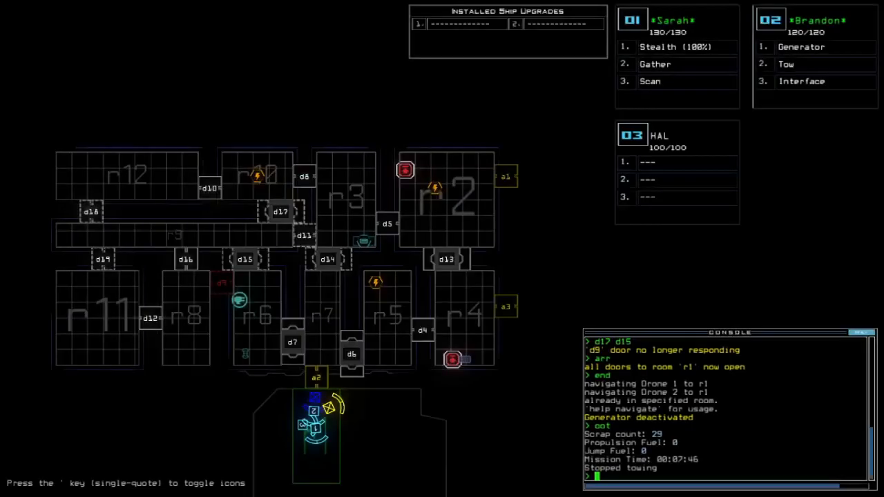